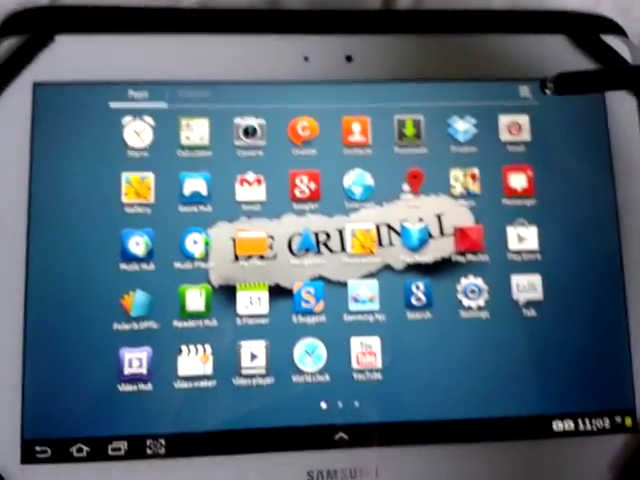
Open the app drawer's options menu listing Play Store, Edit, Uninstall and Hide applications
left_click(548, 84)
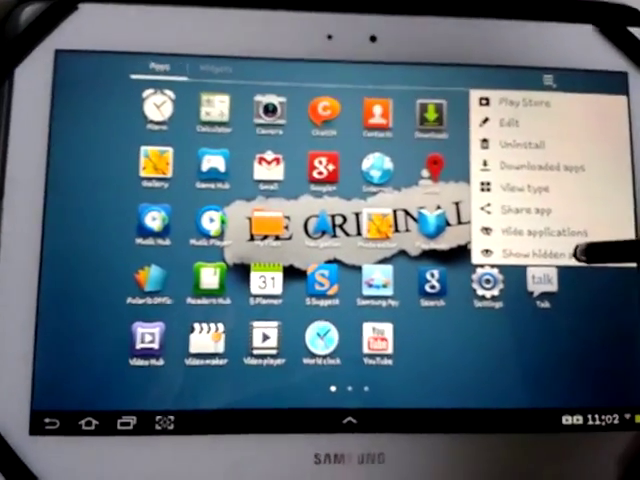